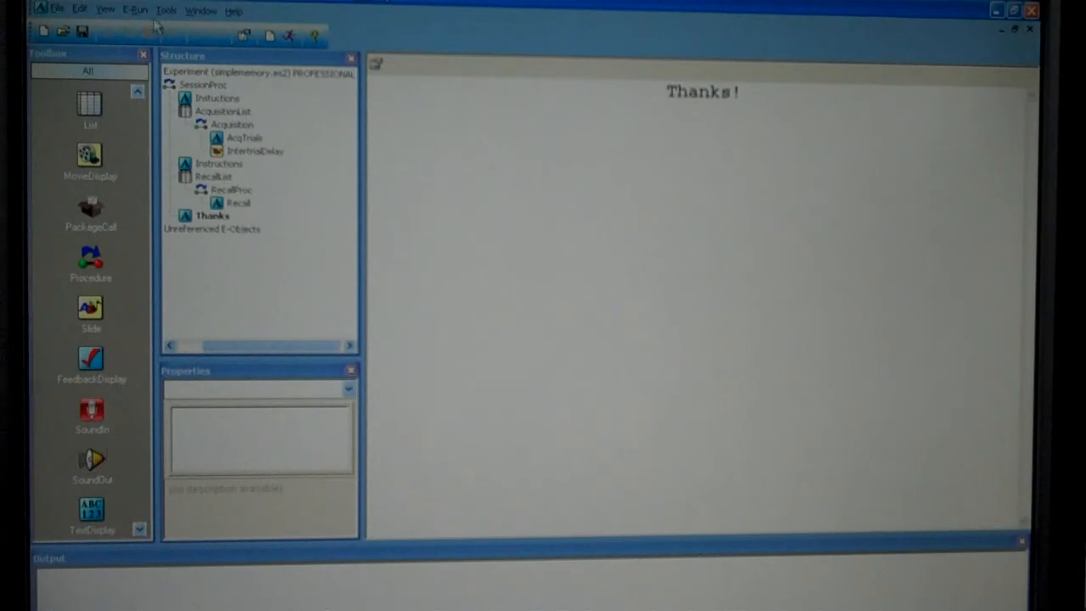
Step: Launch E-DataAid from E-Studio's Tools menu
click(166, 10)
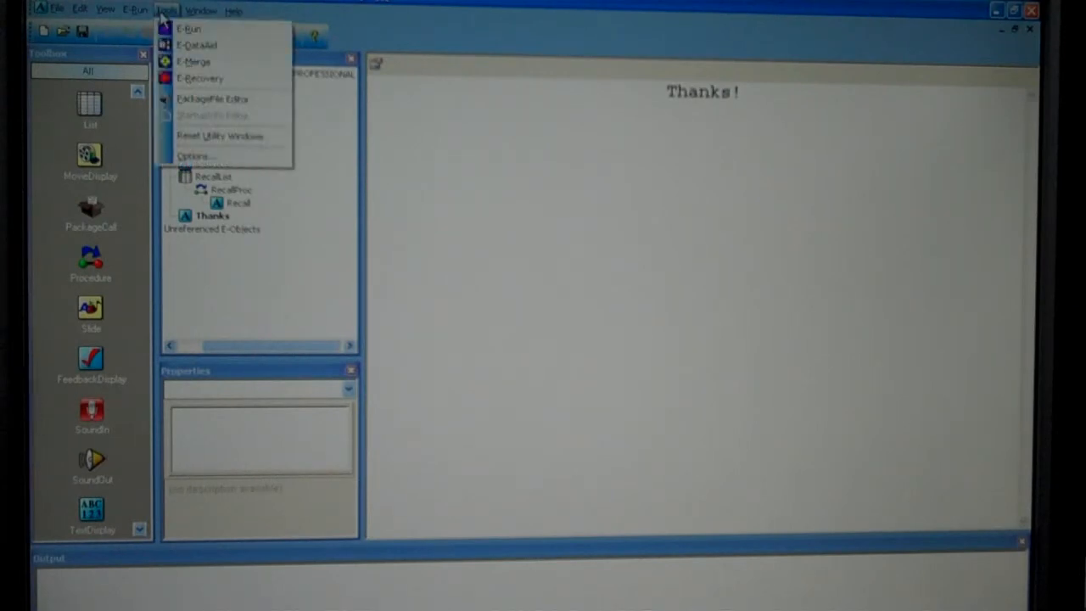
click(197, 44)
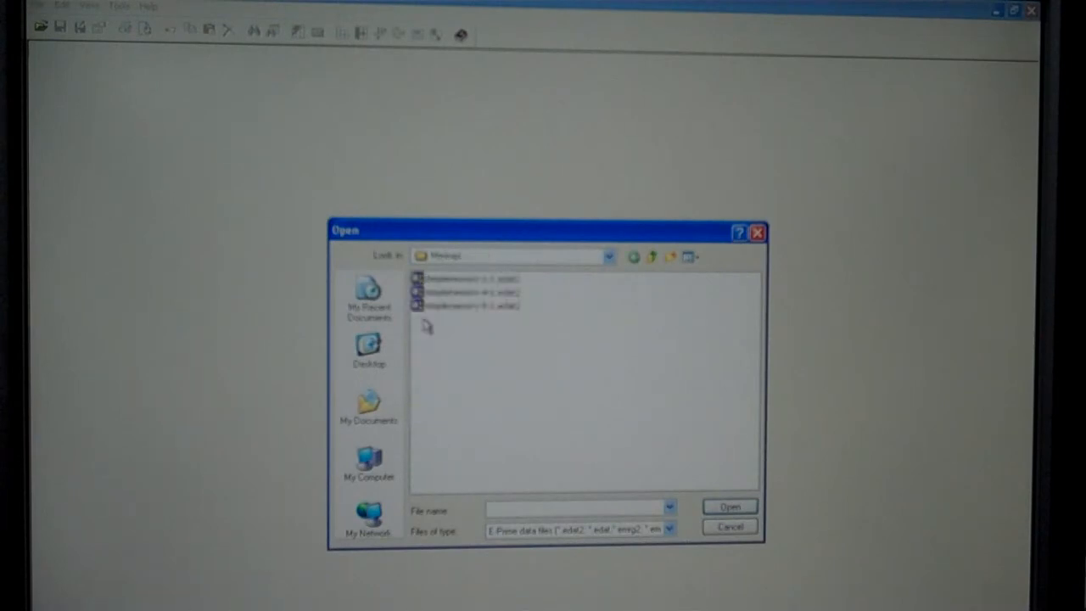
Step: Open simplememory-5-1.edat2 from the Memory folder as a spreadsheet
click(466, 305)
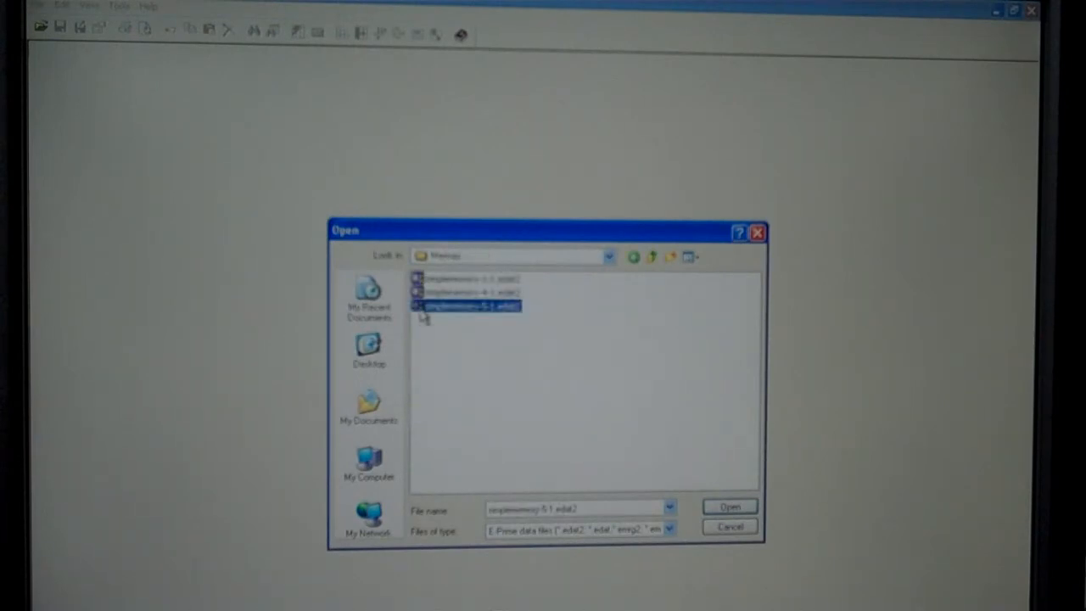
mouse_move(509, 321)
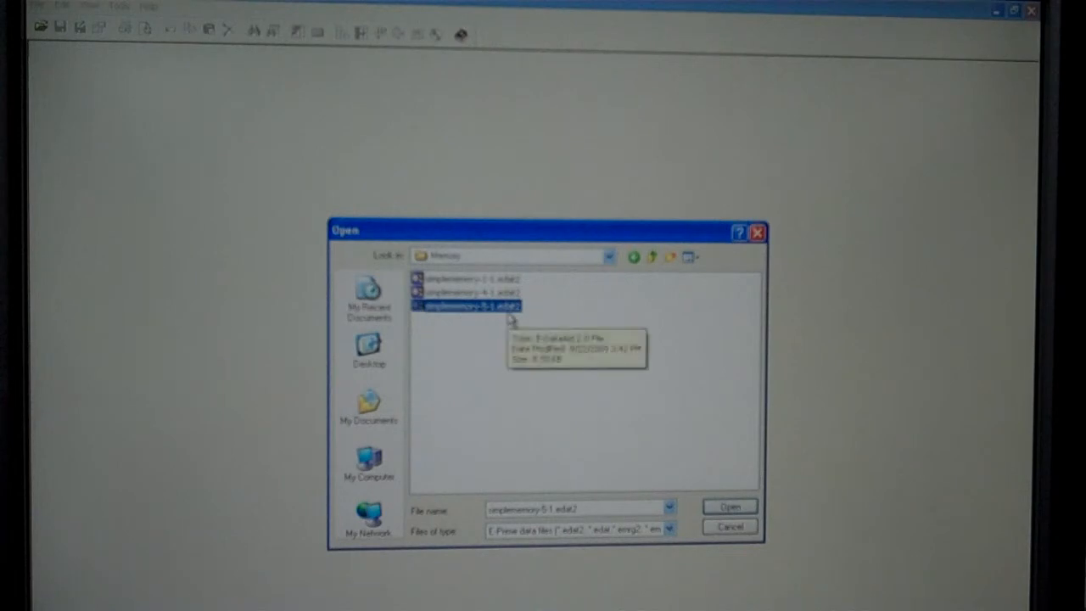
click(730, 506)
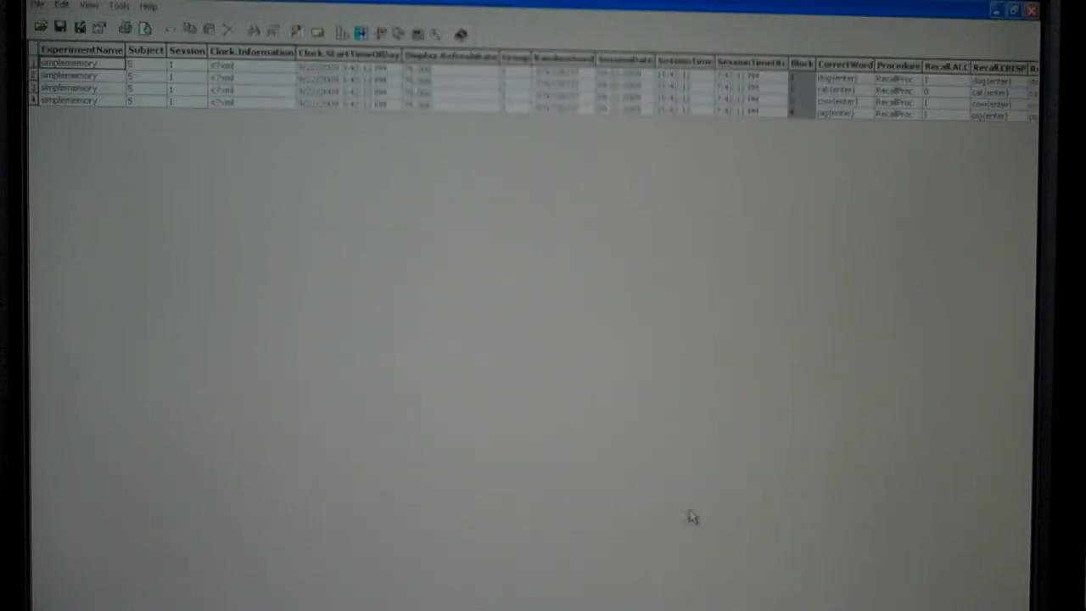